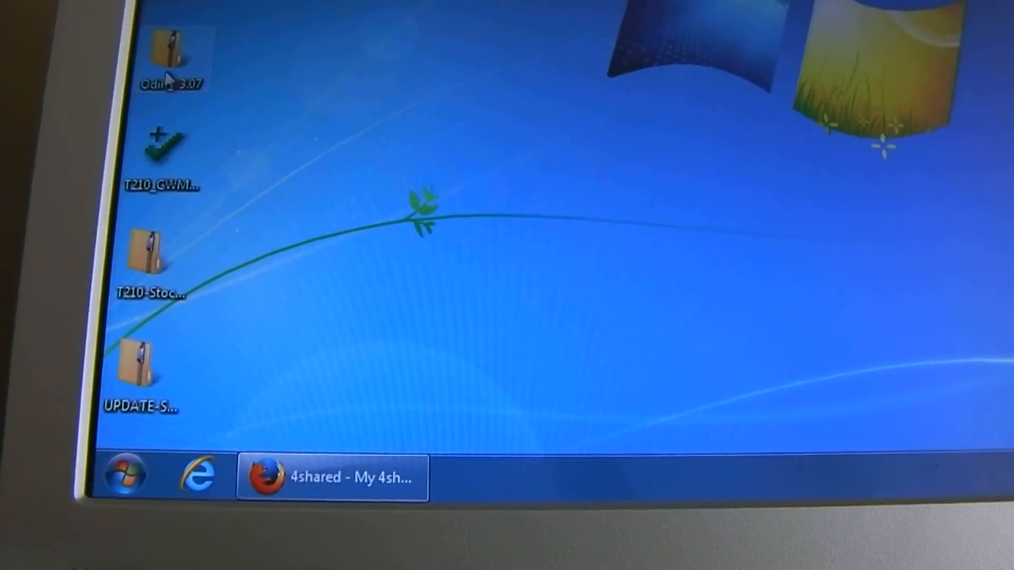
- Extract the Odin zip on the desktop into the Odin_v3.07 folder
right_click(171, 55)
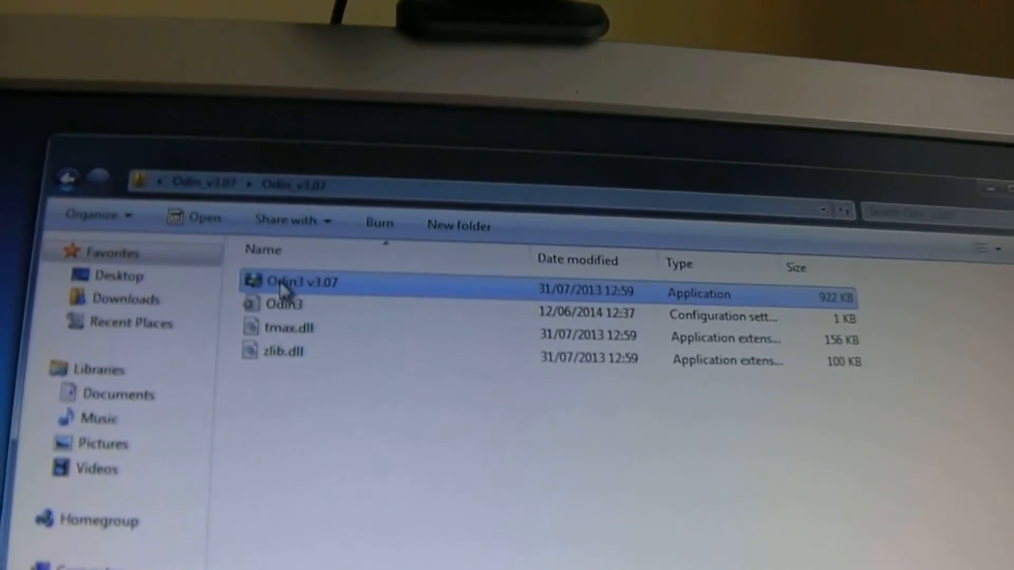
- Start Odin3 v3.07 with administrator rights from the extracted folder
right_click(298, 283)
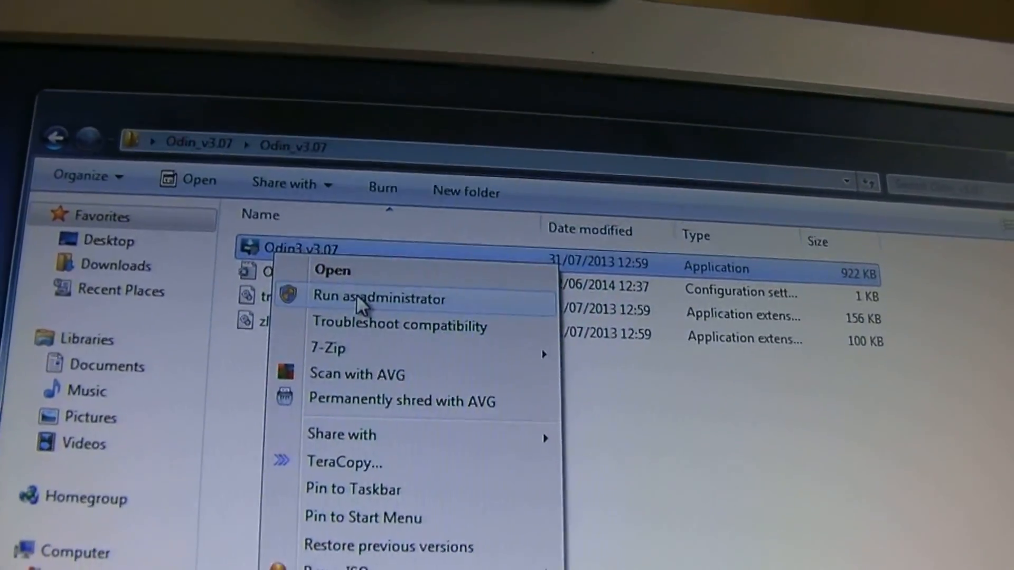
left_click(378, 297)
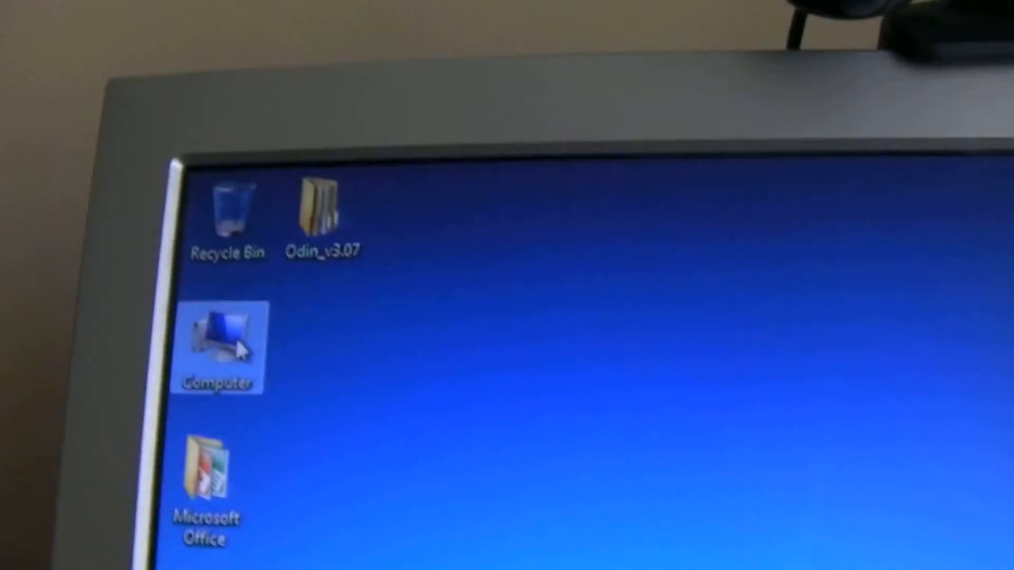
- From Computer Properties, reach Device Installation Settings and save the driver download choice
right_click(220, 350)
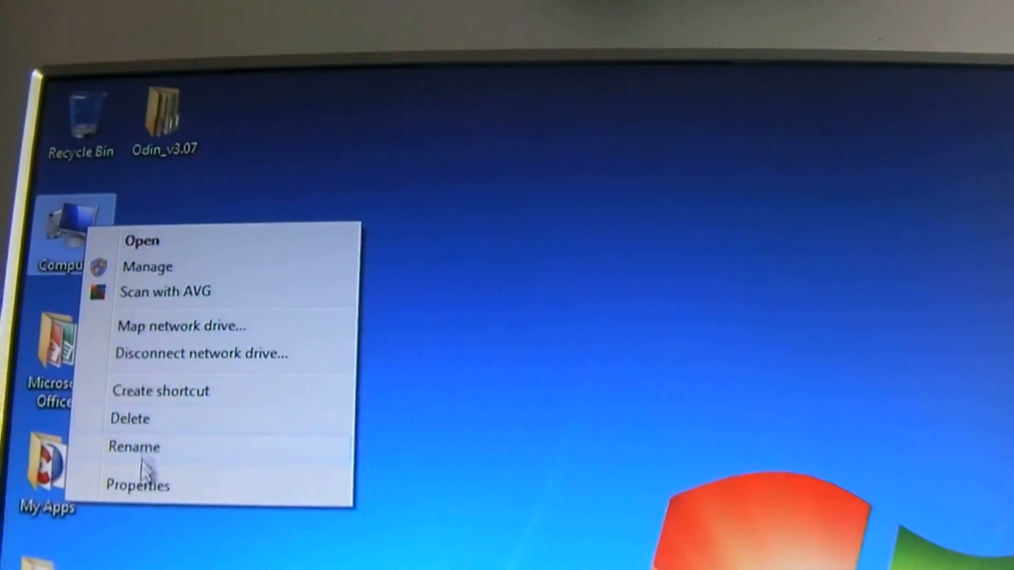
left_click(137, 485)
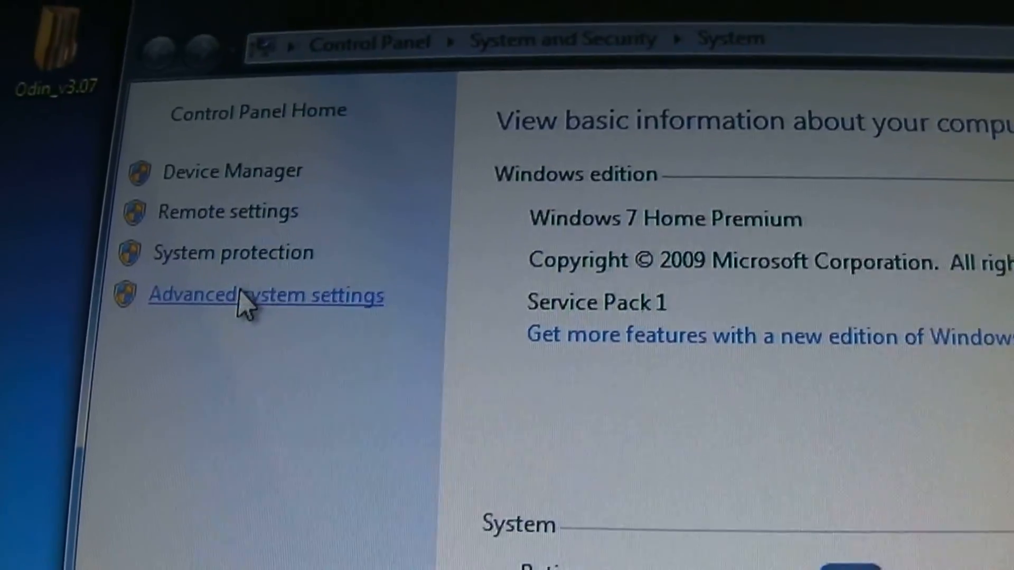
left_click(264, 296)
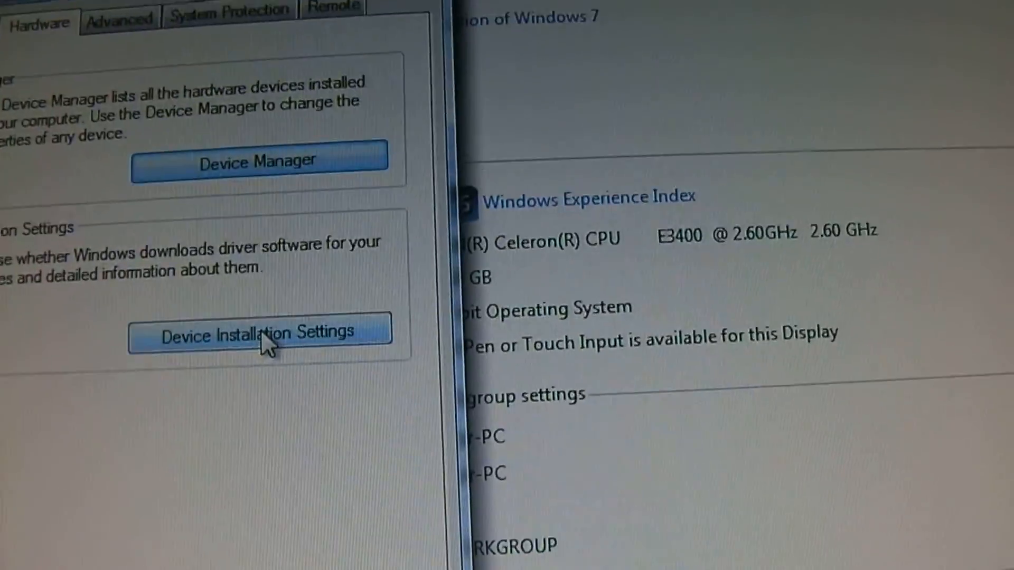
left_click(259, 335)
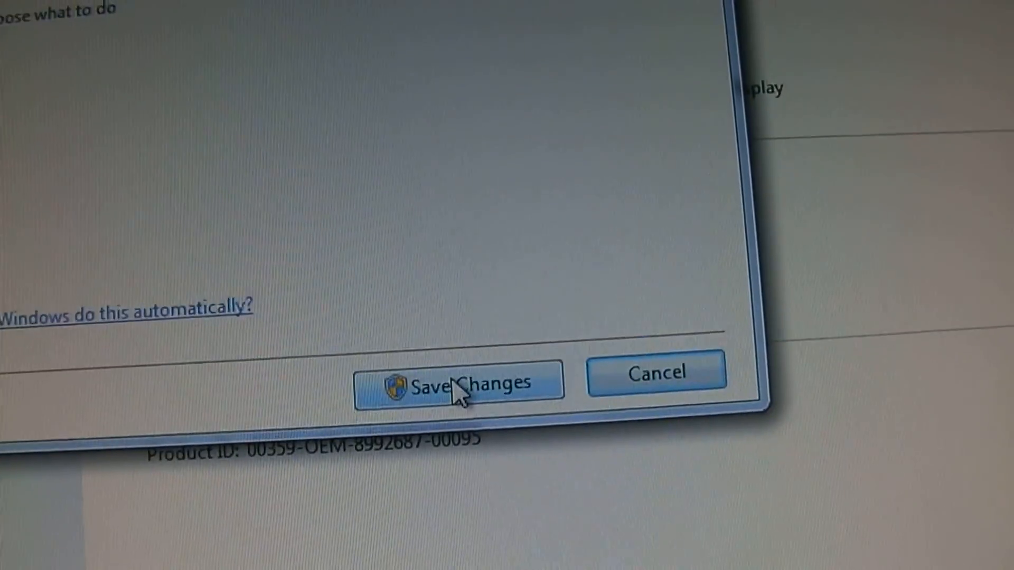
left_click(459, 382)
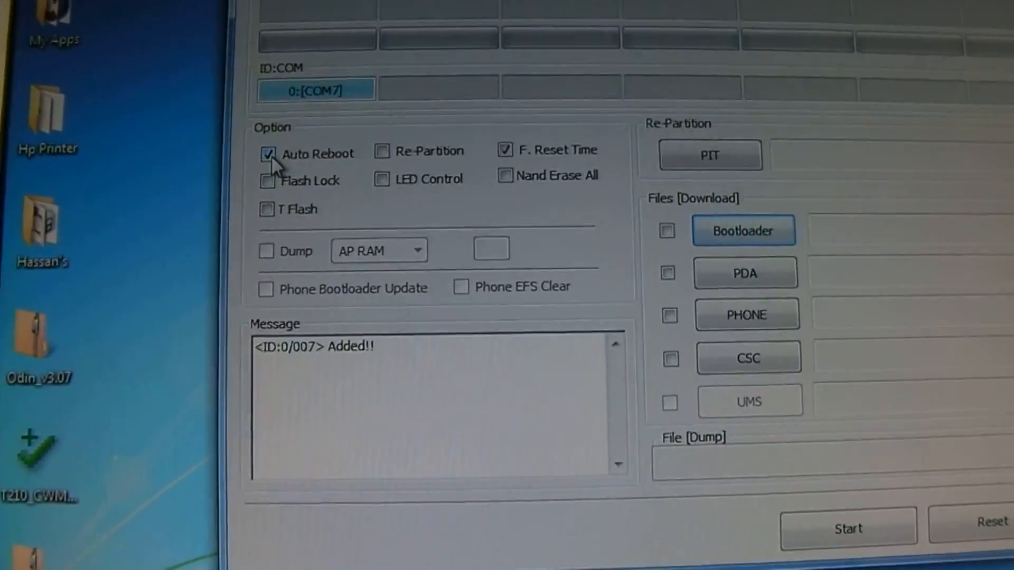
- Turn off Auto Reboot in Odin3 with the tablet detected on COM7
left_click(267, 154)
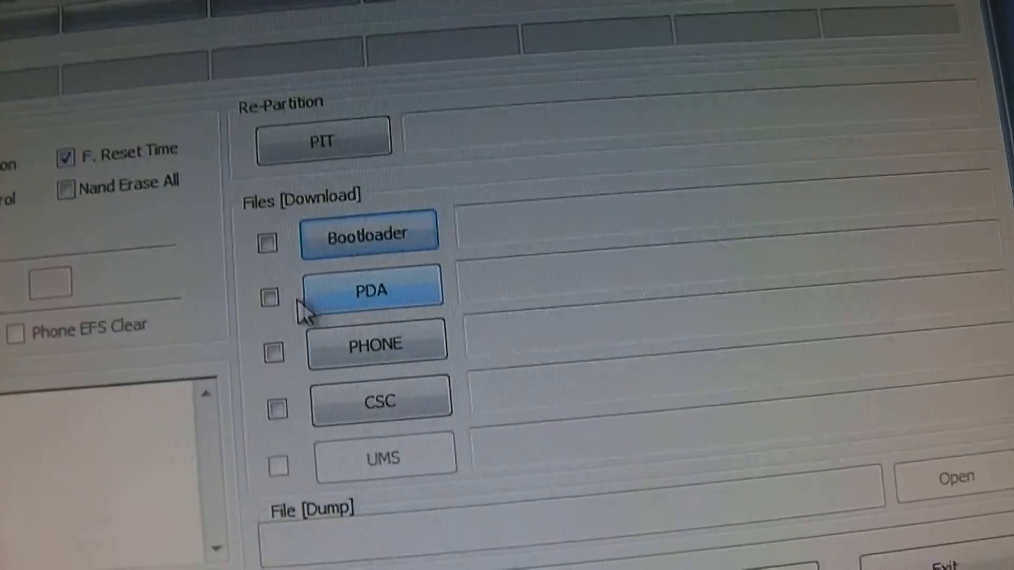
- Load the T210 CWM recovery tar from the Desktop into the PDA slot
left_click(271, 299)
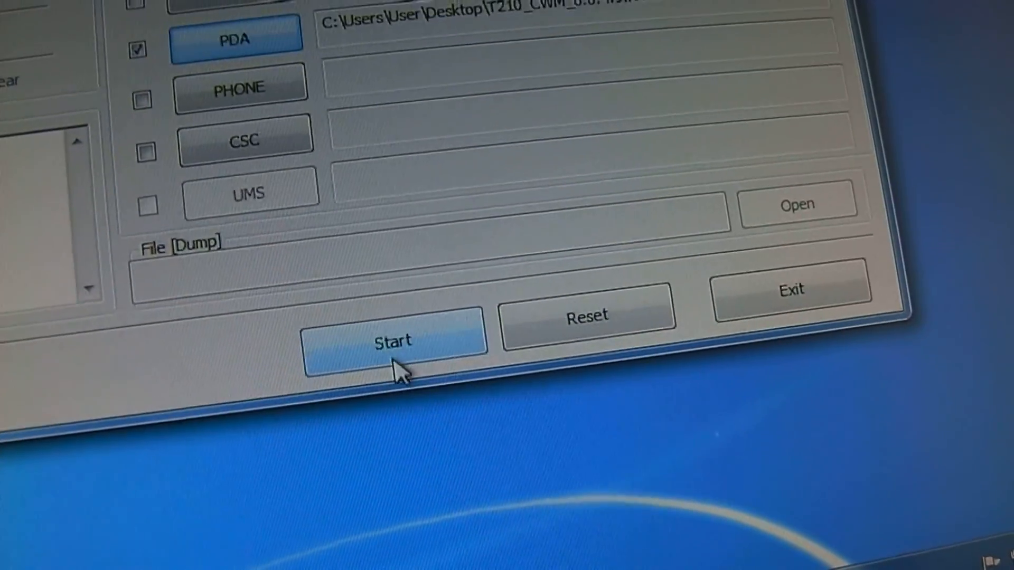
left_click(393, 341)
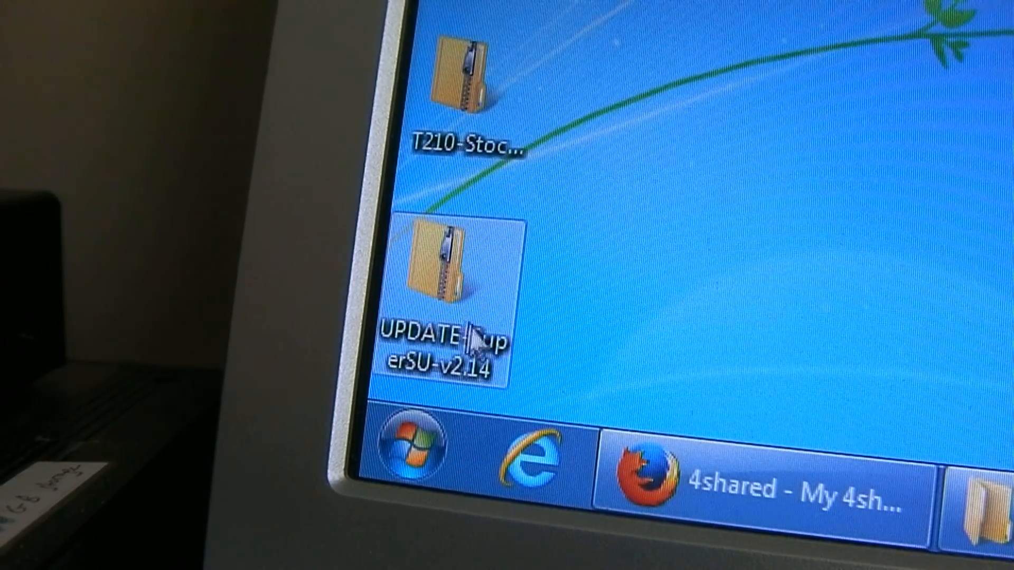
mouse_move(552, 339)
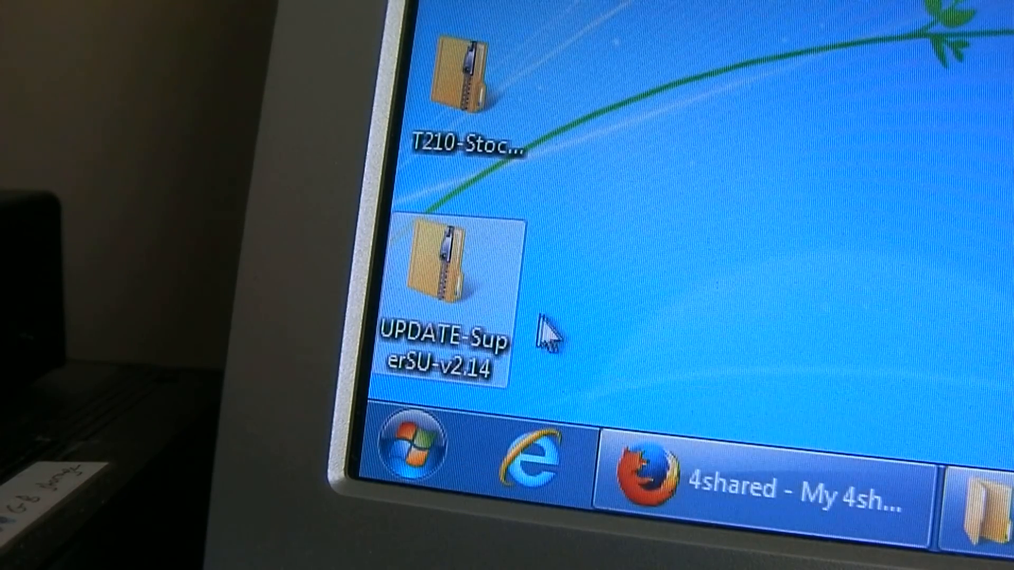
mouse_move(508, 284)
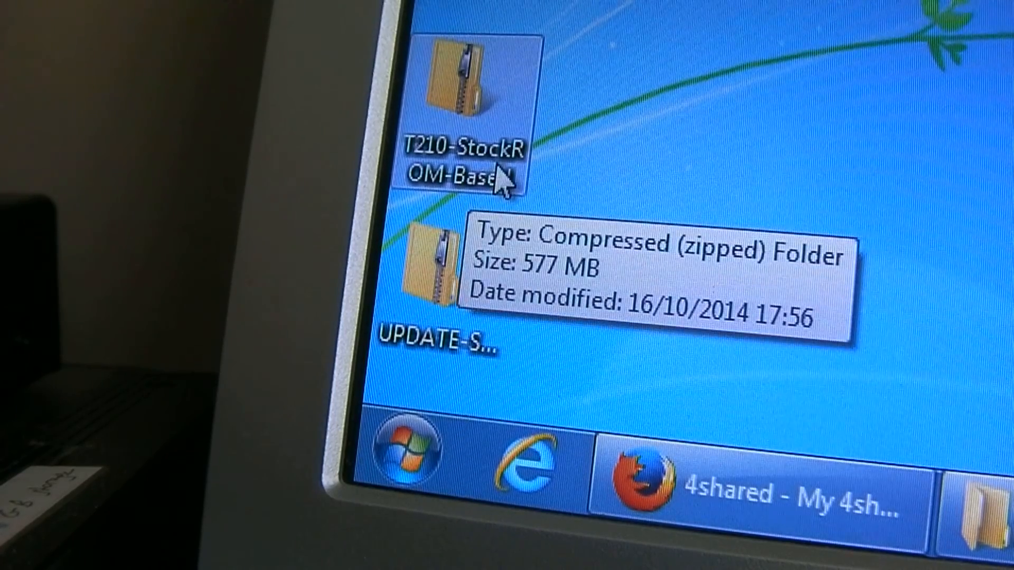
mouse_move(531, 159)
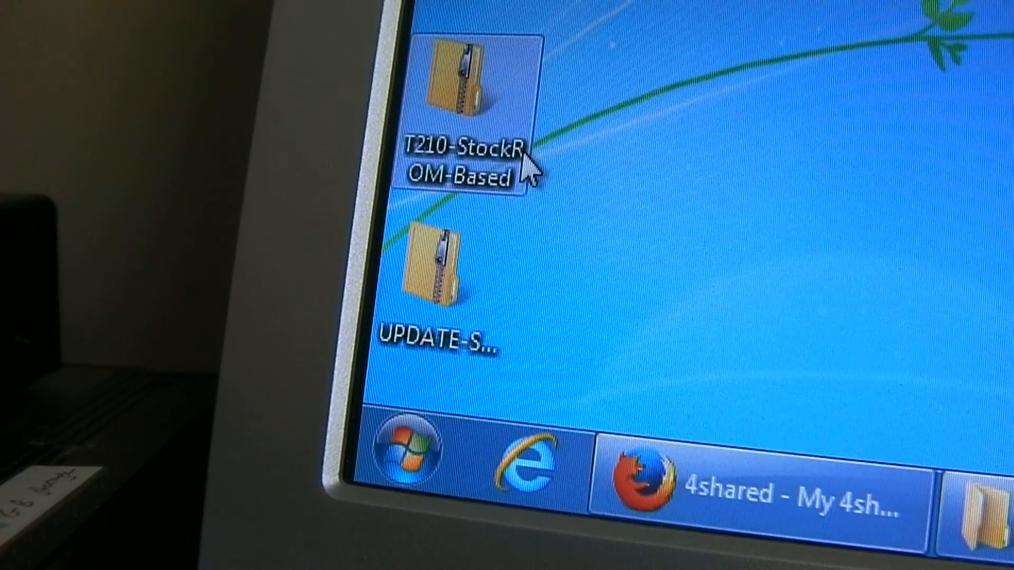
left_click(439, 278)
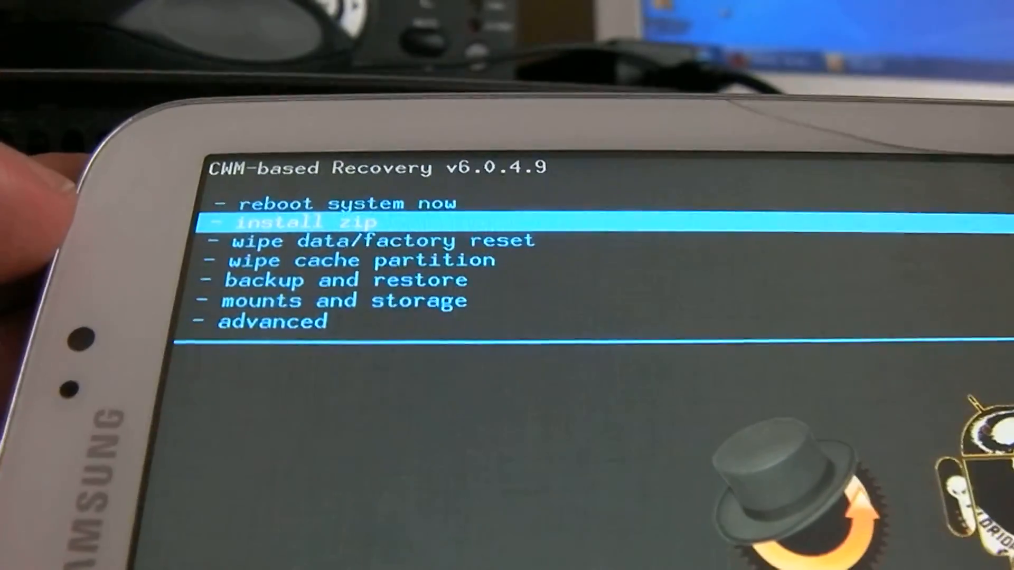
- Highlight 'mounts and storage' in the recovery menu and view its Mounts and Storage options
key("Down")
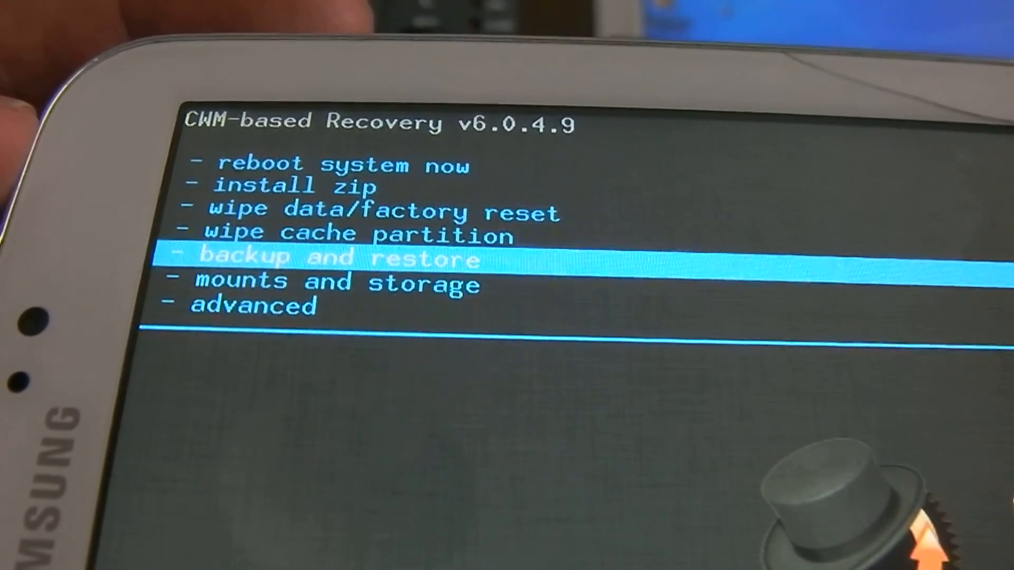
key("down")
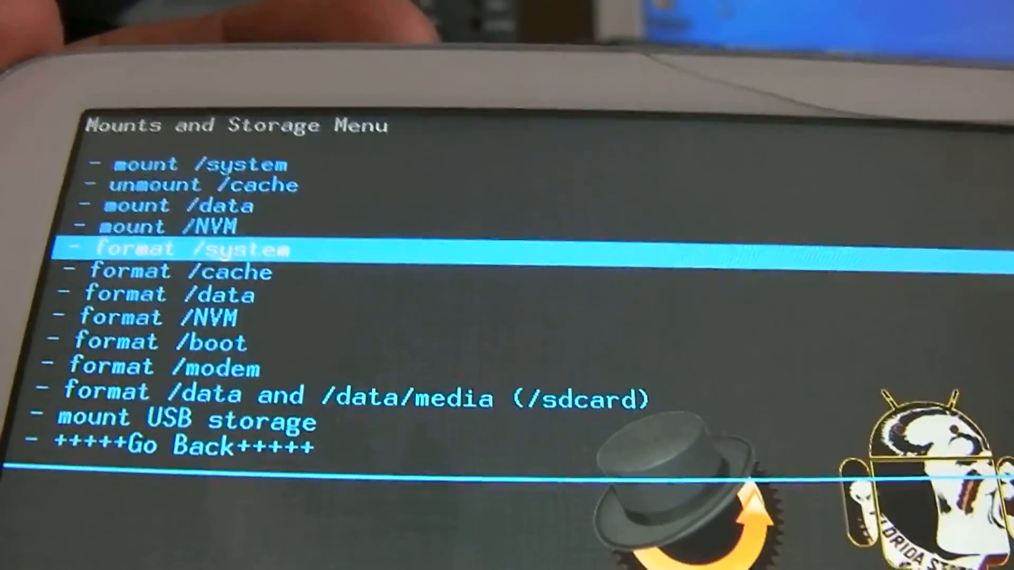
key("Down")
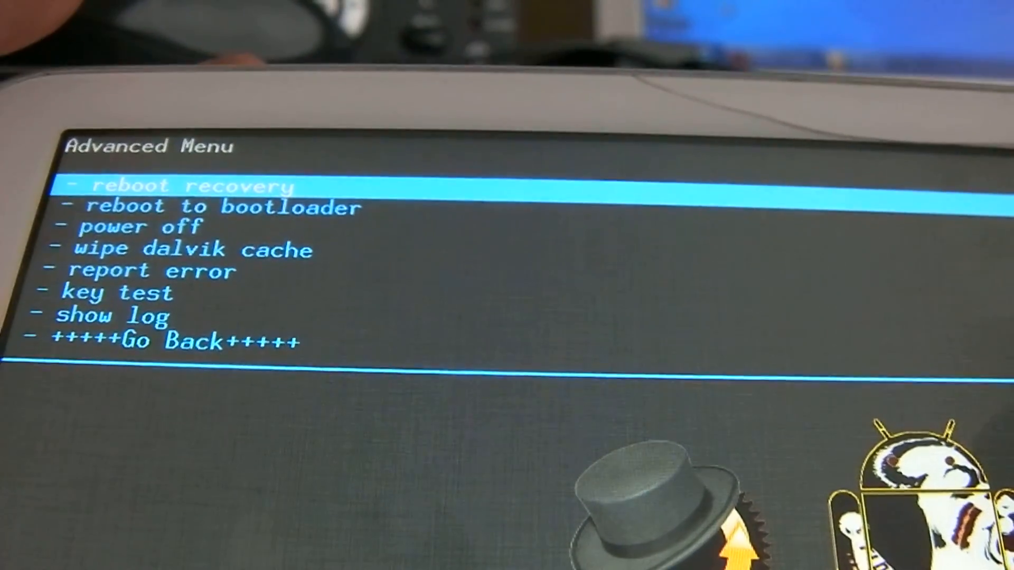
- Move to the 'advanced' entry to reach the Advanced recovery menu
key("down")
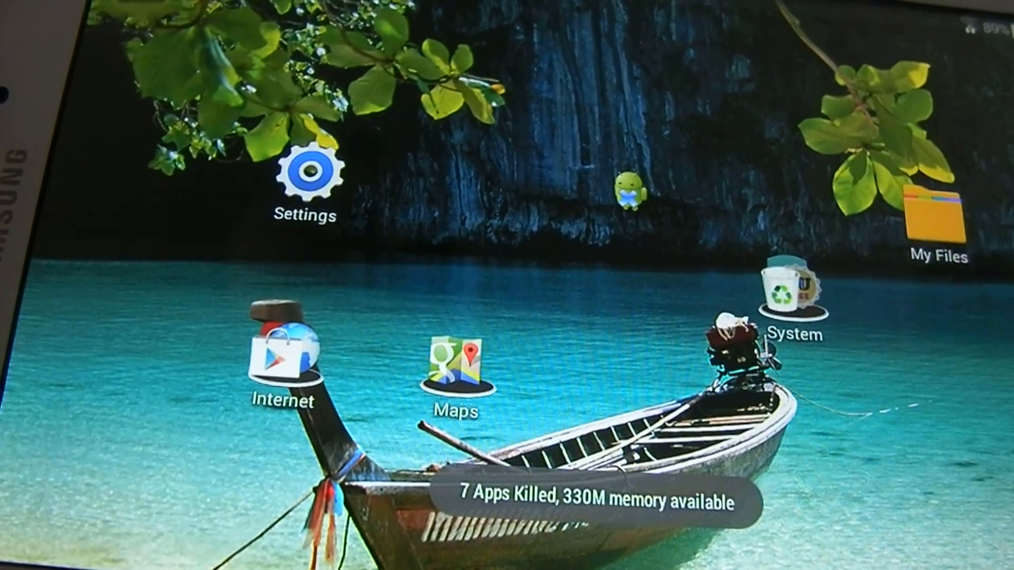
- In Settings > About device, confirm the SM-T210 shows Android 4.4.2 and the werewolf kernel
left_click(310, 173)
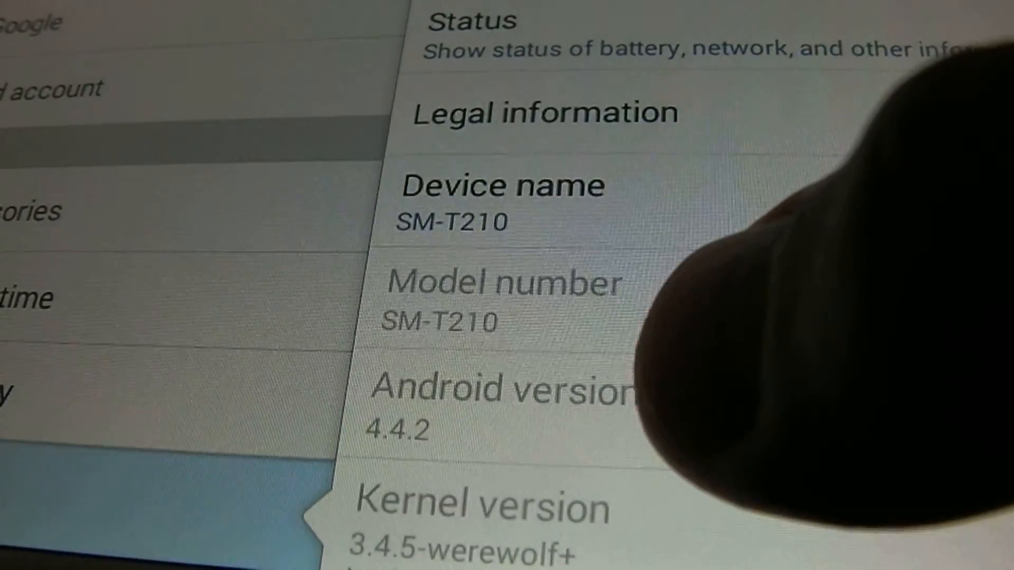
left_click(505, 401)
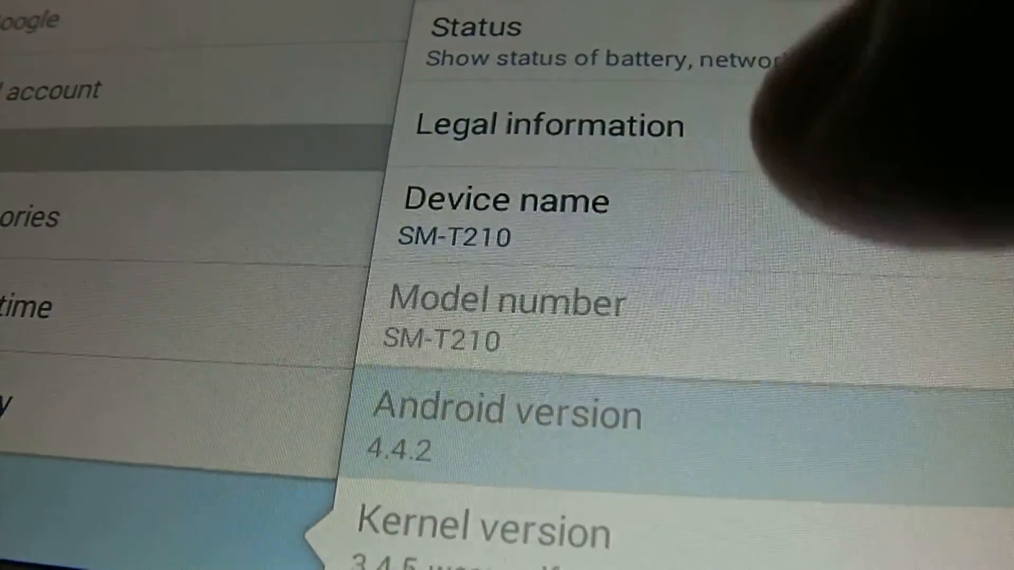